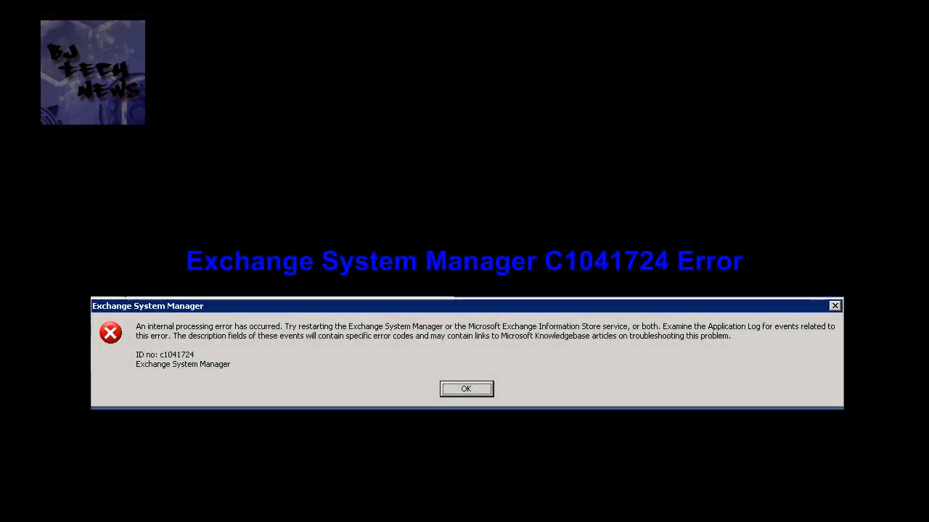
# Dismiss the C1041724 error and expand First Storage Group to show its Mailbox and Public Folder Stores
pyautogui.click(466, 389)
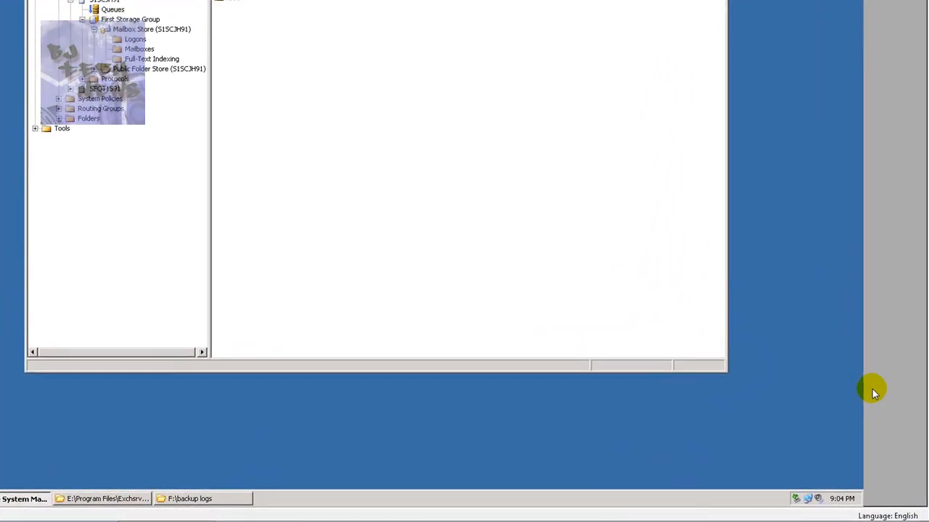
# Mount the Mailbox Store, bringing back the C1041724 internal processing error
pyautogui.click(158, 69)
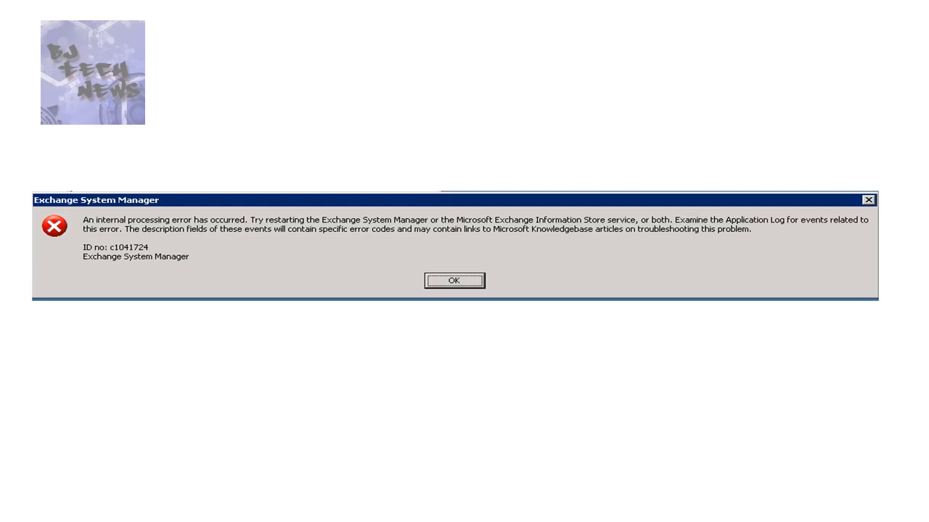
pyautogui.click(455, 281)
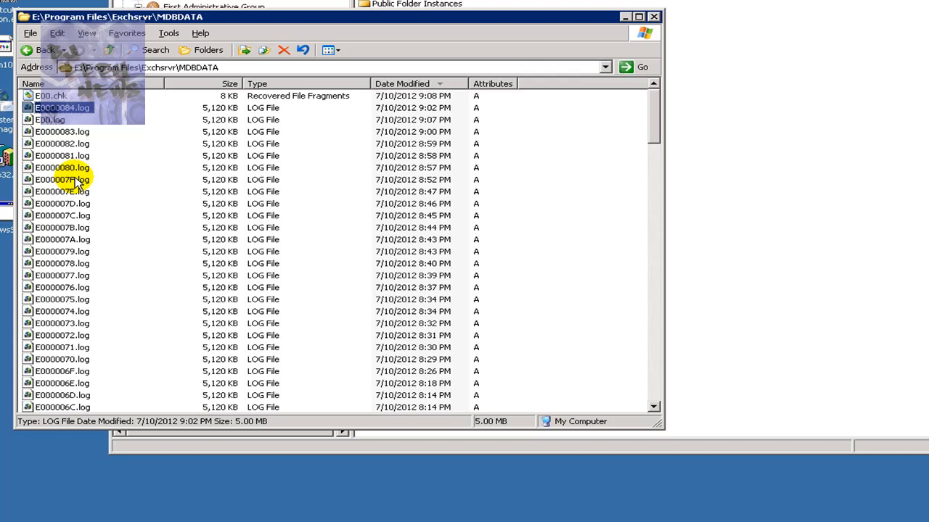